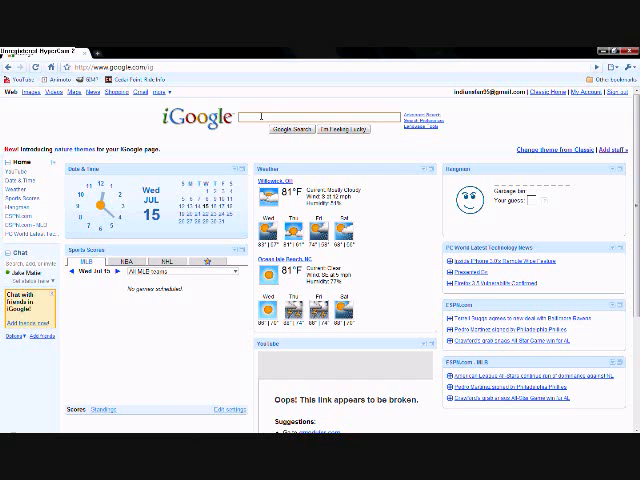
Step: Search Google for 'gimp', open gimp.org and reach its Windows downloads page
{"action": "type", "text": "gimp"}
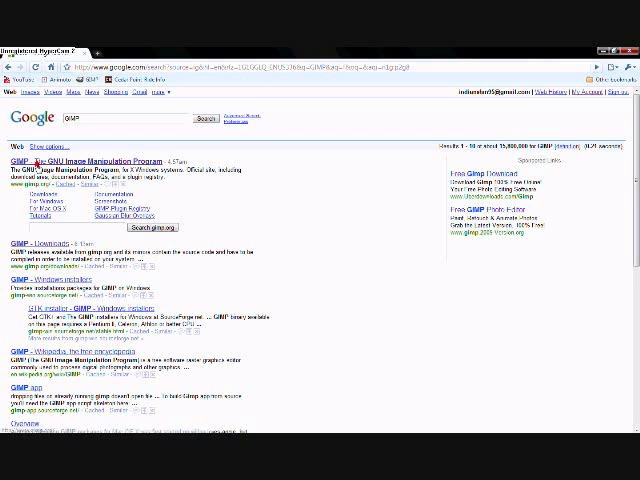
{"action": "left_click", "coordinate": [94, 160]}
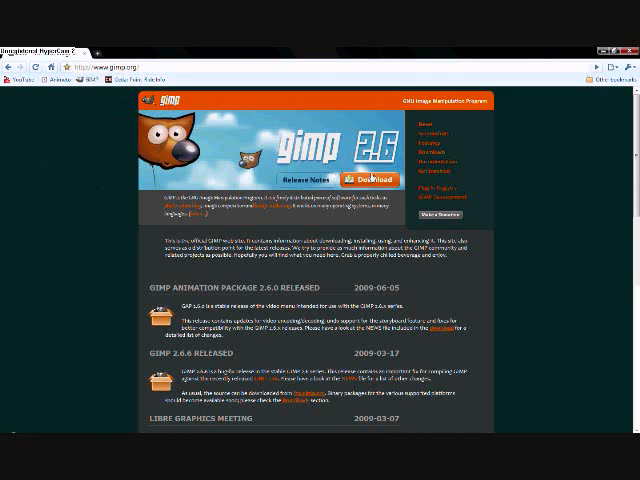
{"action": "left_click", "coordinate": [372, 180]}
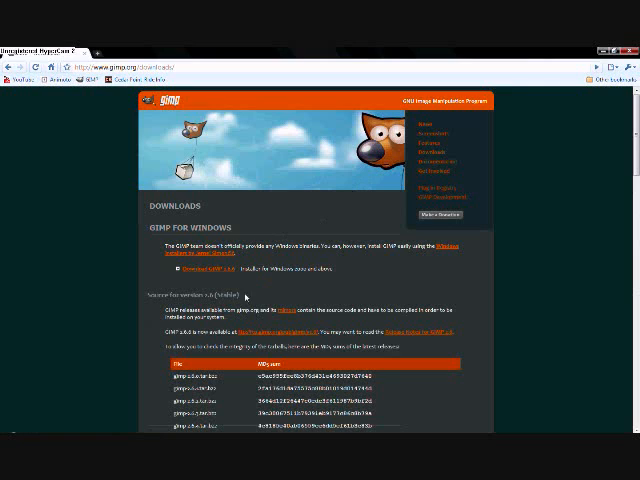
{"action": "mouse_move", "coordinate": [200, 268]}
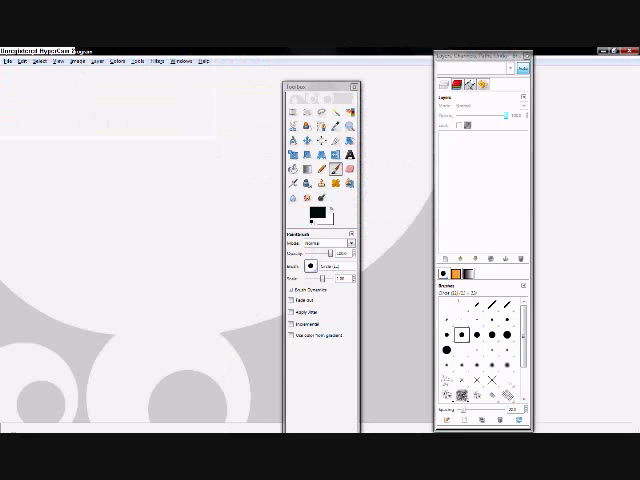
Step: Begin creating a new image from GIMP's File menu
{"action": "left_click", "coordinate": [12, 60]}
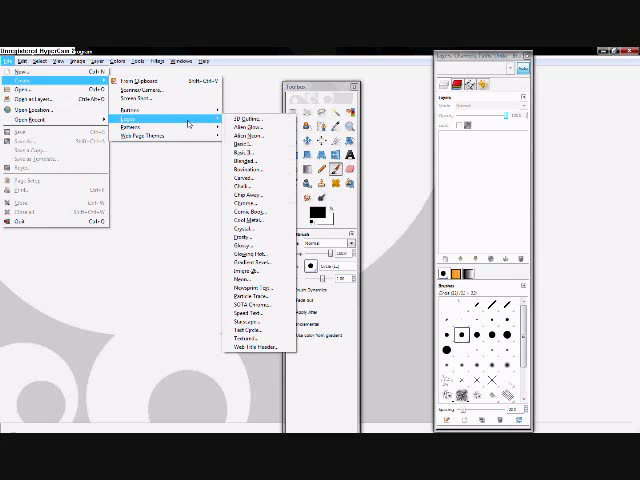
{"action": "mouse_move", "coordinate": [250, 130]}
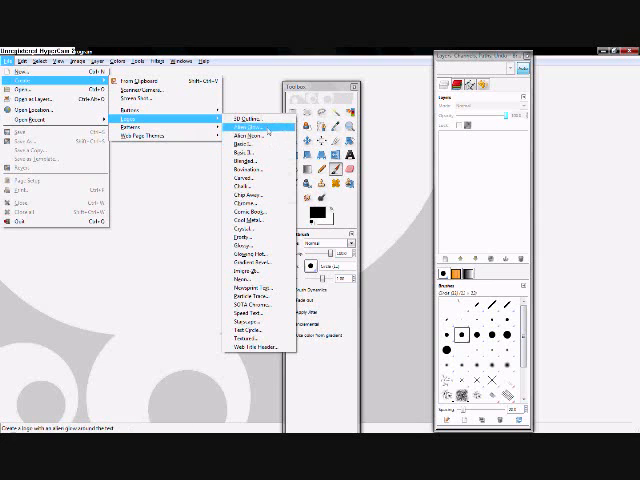
{"action": "mouse_move", "coordinate": [244, 208]}
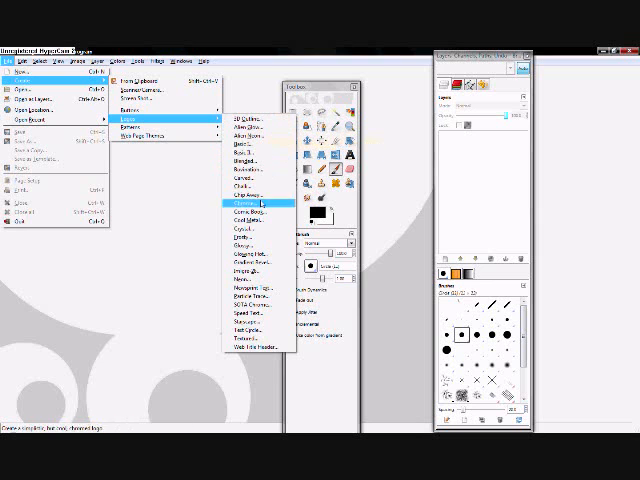
{"action": "mouse_move", "coordinate": [250, 332]}
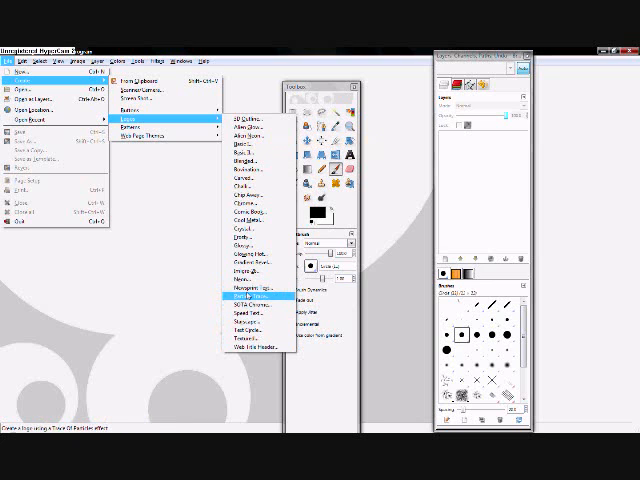
{"action": "mouse_move", "coordinate": [240, 298]}
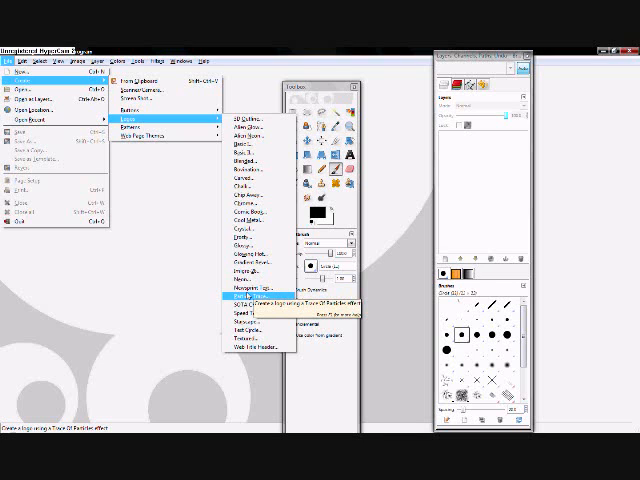
{"action": "mouse_move", "coordinate": [232, 204]}
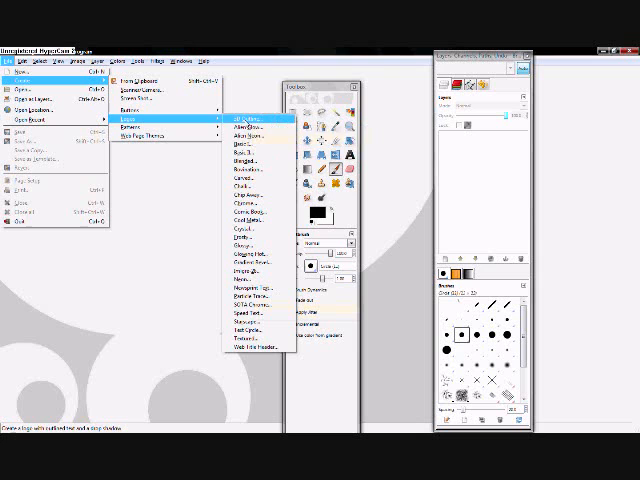
{"action": "mouse_move", "coordinate": [236, 232]}
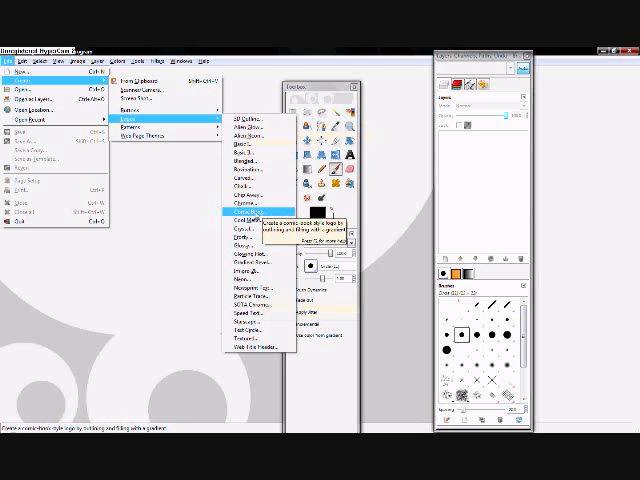
Step: Render a logo script with the text CLEindians95 in dark letters with an orange-red outline
{"action": "left_click", "coordinate": [236, 212]}
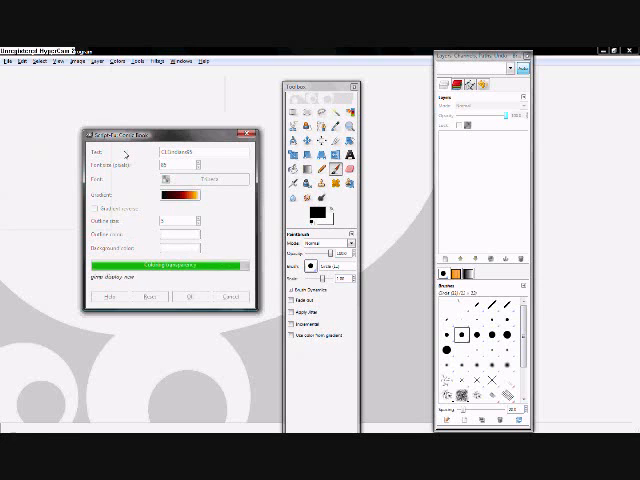
{"action": "left_click", "coordinate": [192, 296]}
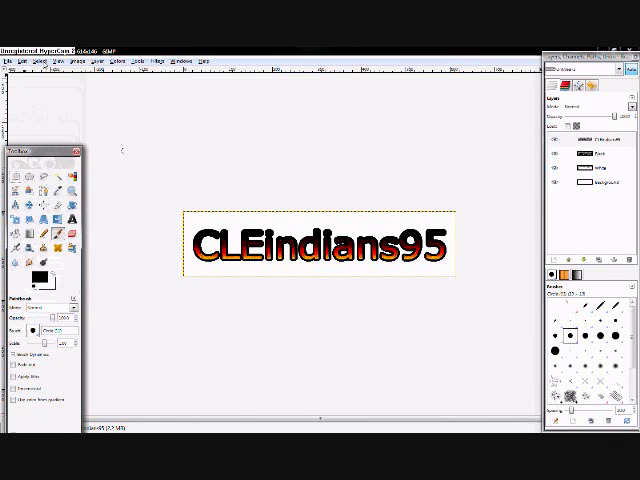
Step: Reopen the logo effect settings and choose a new colour from its colour picker
{"action": "left_click", "coordinate": [10, 56]}
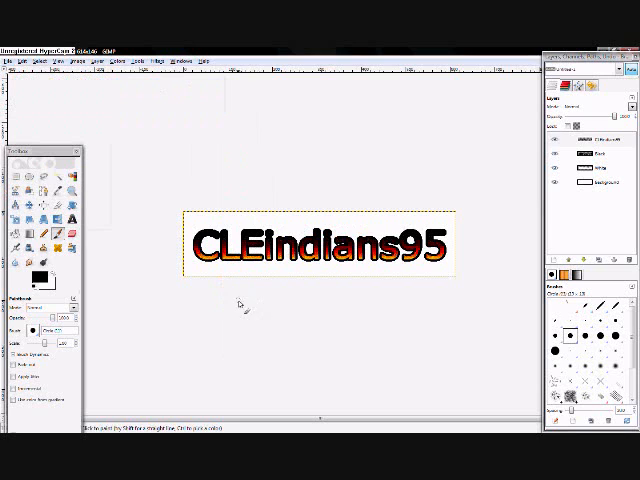
{"action": "mouse_move", "coordinate": [164, 130]}
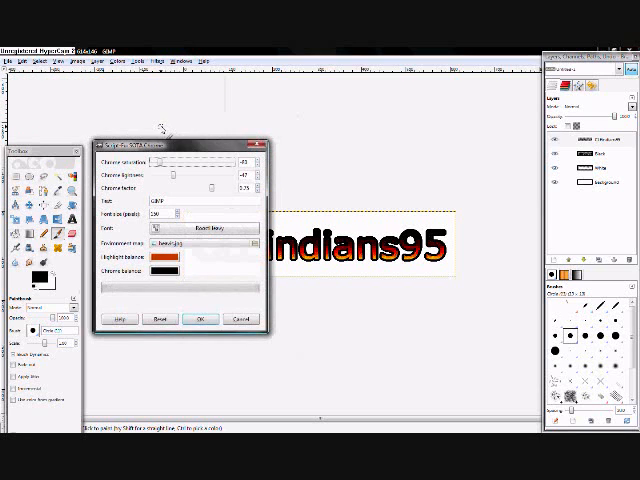
{"action": "left_click", "coordinate": [172, 260]}
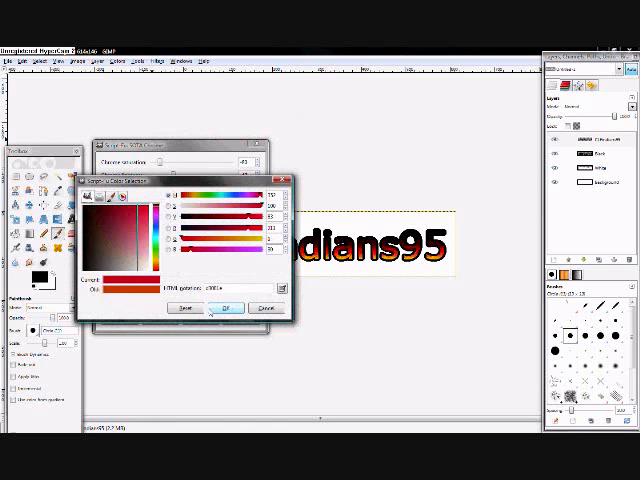
{"action": "left_click", "coordinate": [210, 308]}
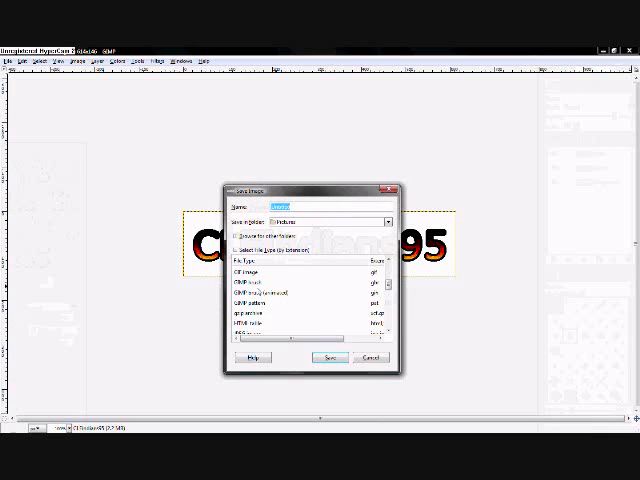
Step: Save the logo under a new name in a chosen image format, exporting it flattened
{"action": "left_click", "coordinate": [244, 252]}
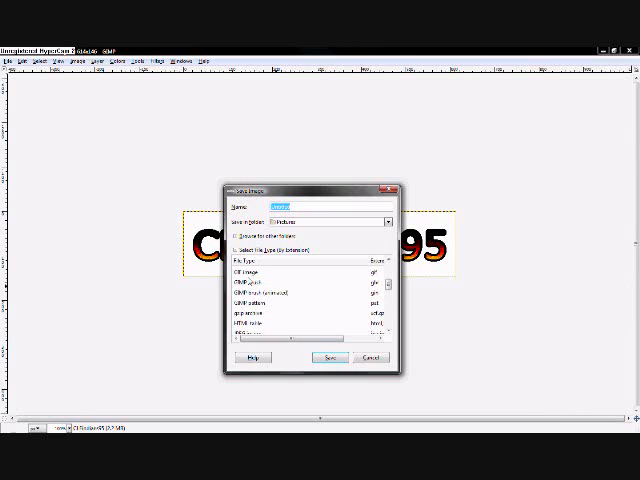
{"action": "scroll", "scroll_direction": "down", "scroll_amount": 3}
{"action": "type", "text": "video logo"}
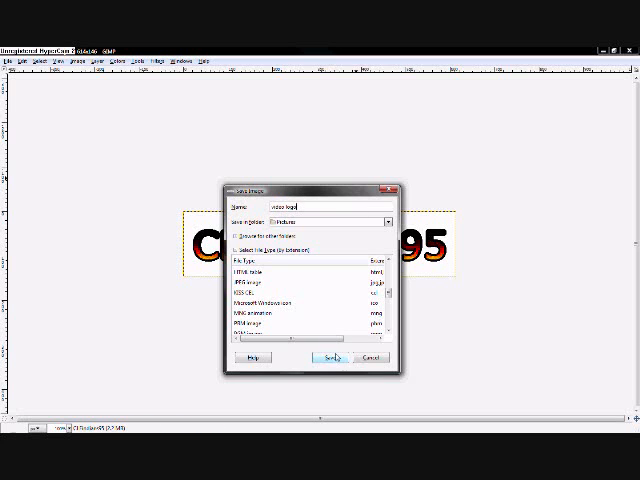
{"action": "scroll", "scroll_direction": "down", "scroll_amount": 3}
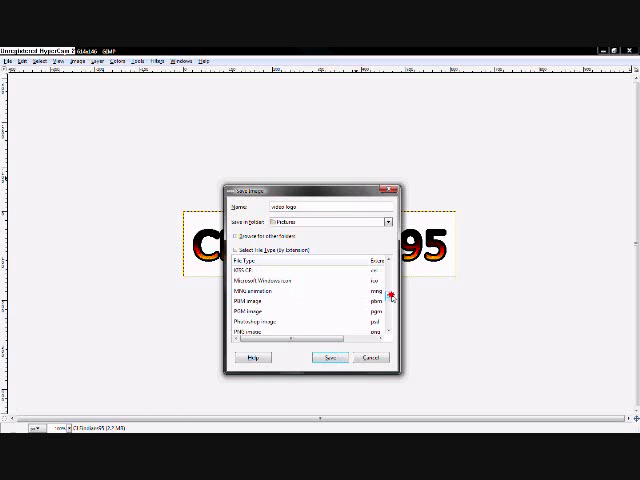
{"action": "left_click", "coordinate": [300, 316]}
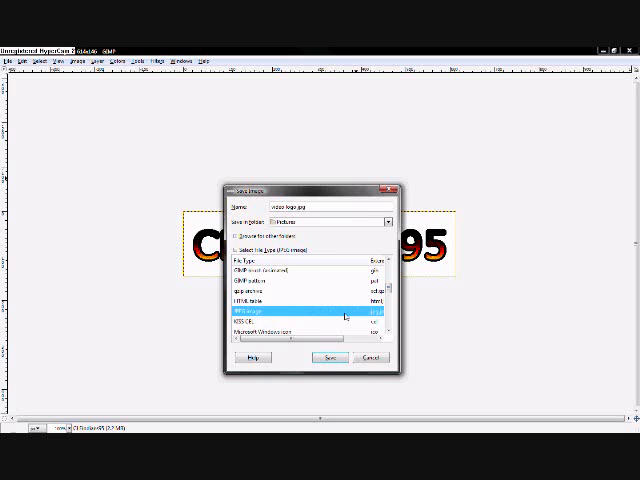
{"action": "left_click", "coordinate": [332, 358]}
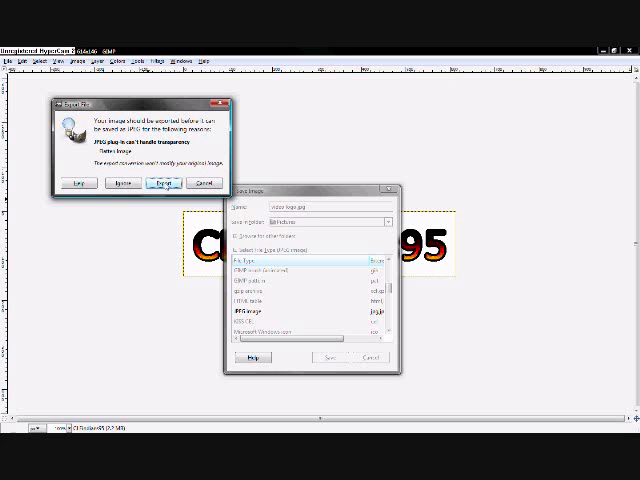
{"action": "left_click", "coordinate": [160, 182]}
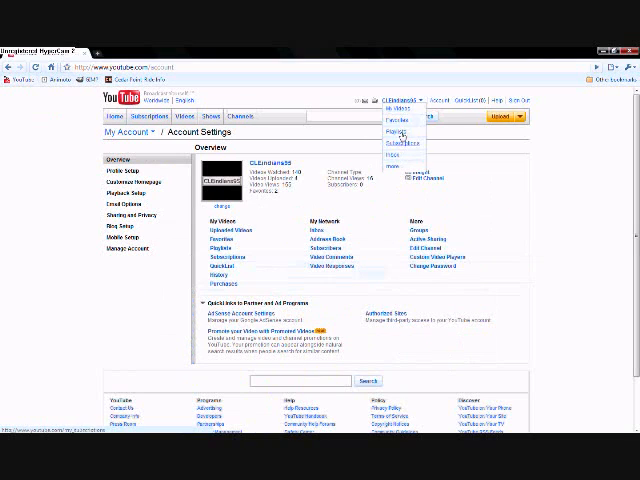
Step: Open YouTube's account picture settings and browse for an image file to upload
{"action": "left_click", "coordinate": [206, 204]}
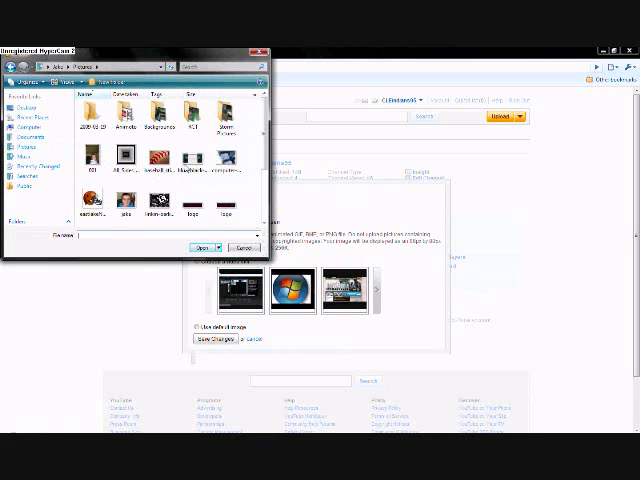
{"action": "scroll", "scroll_direction": "down", "scroll_amount": 3}
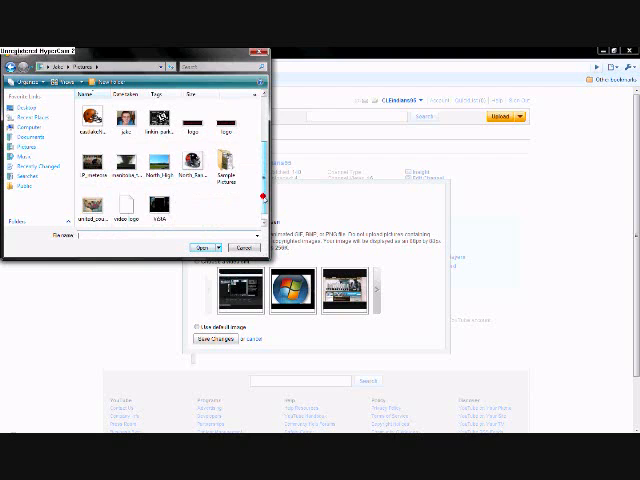
{"action": "left_click", "coordinate": [130, 204]}
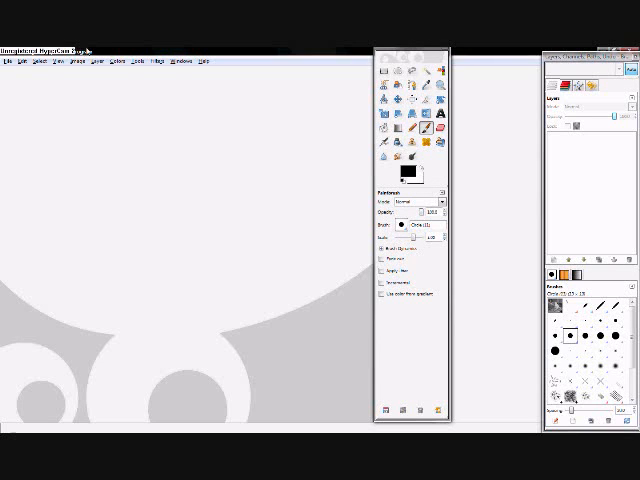
Step: Show the File > Create logo script categories on the empty canvas
{"action": "left_click", "coordinate": [24, 60]}
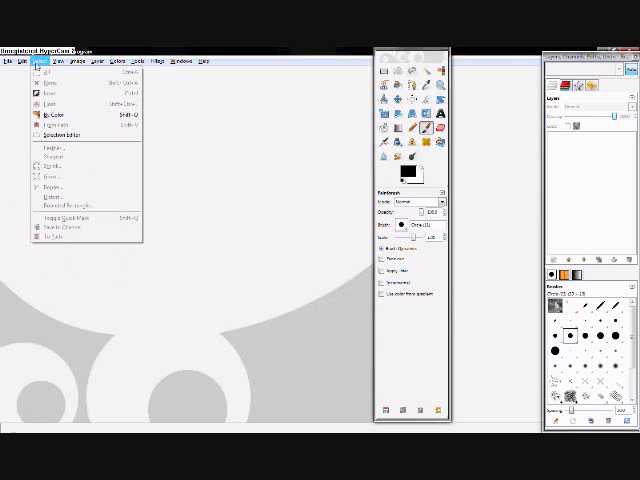
{"action": "left_click", "coordinate": [48, 60]}
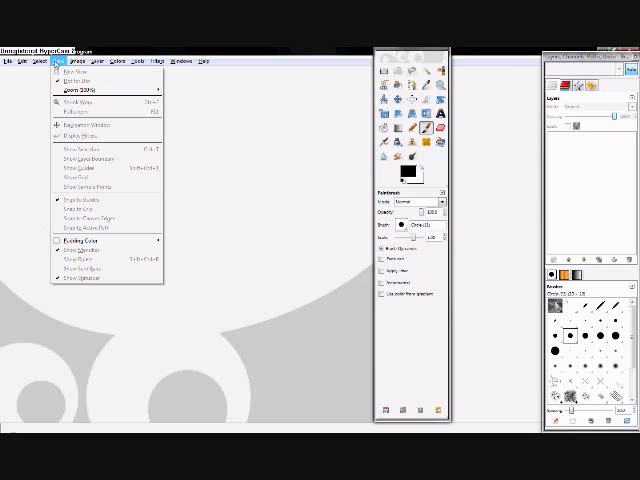
{"action": "left_click", "coordinate": [16, 60]}
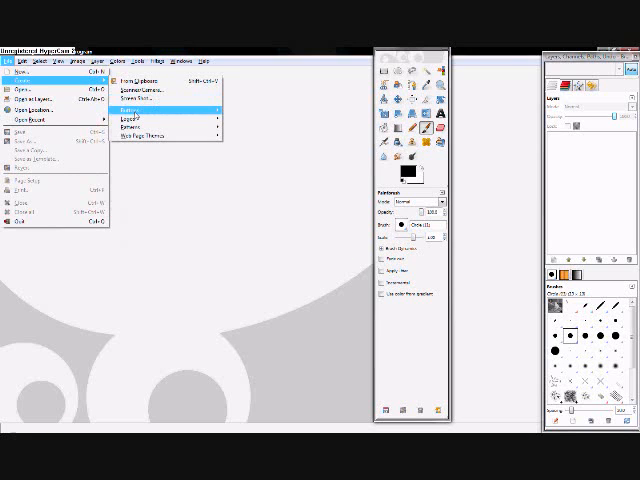
{"action": "mouse_move", "coordinate": [136, 118]}
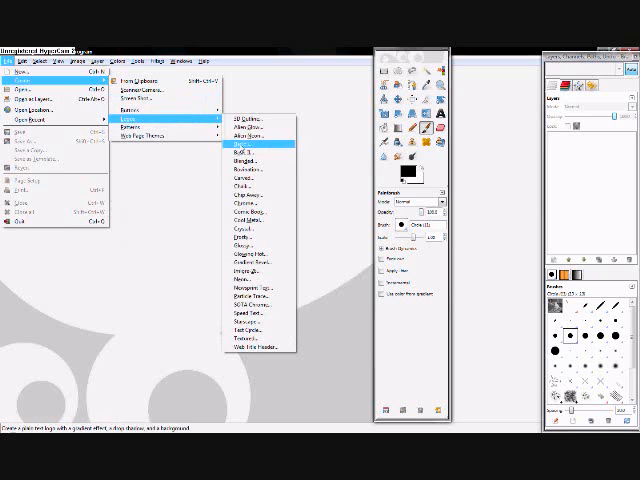
Step: Render a glowing logo script with the text CLeindians95 on a black background
{"action": "left_click", "coordinate": [244, 148]}
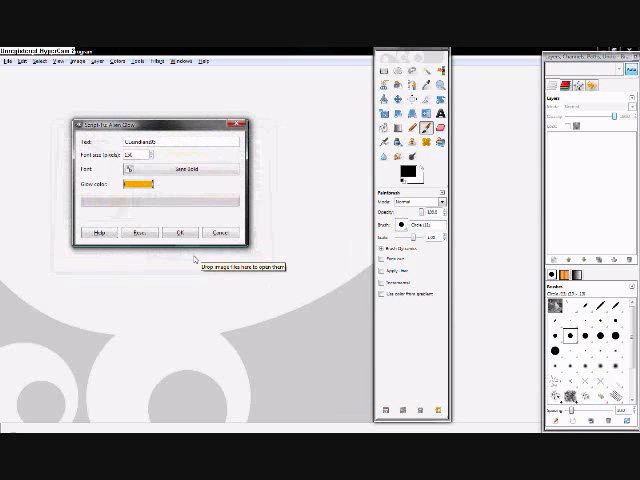
{"action": "left_click", "coordinate": [180, 232]}
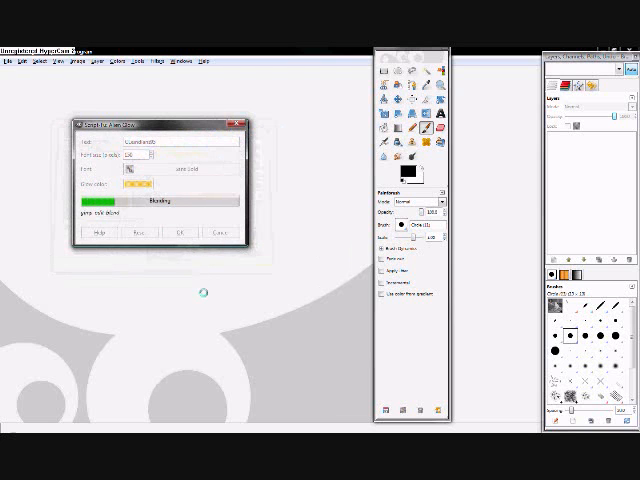
{"action": "left_click", "coordinate": [184, 232]}
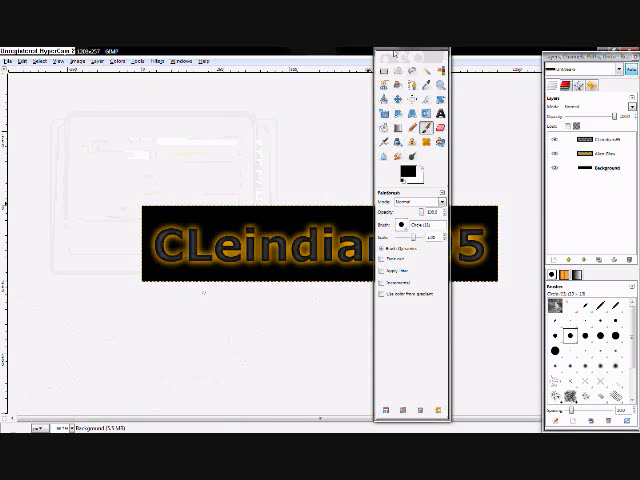
Step: Resize the whole logo to a smaller width with Image > Scale Image
{"action": "left_click_drag", "start_coordinate": [404, 48], "coordinate": [30, 104]}
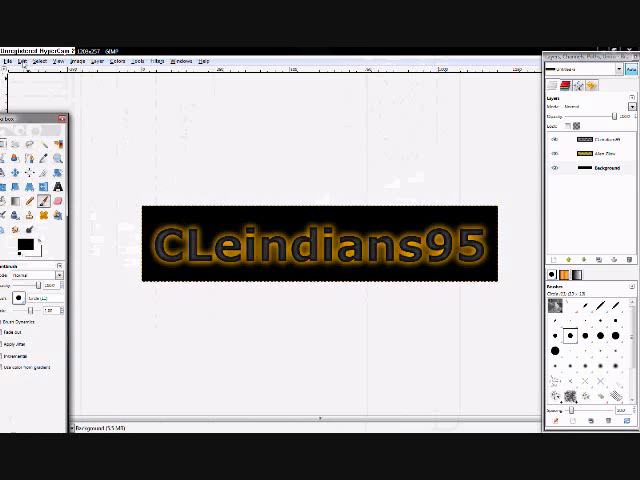
{"action": "left_click", "coordinate": [60, 56]}
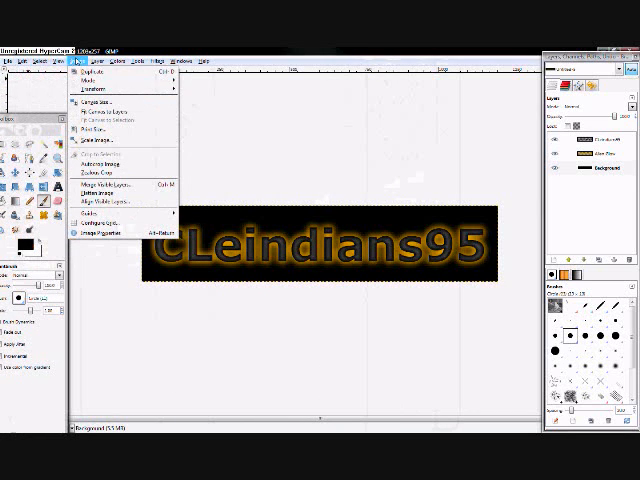
{"action": "mouse_move", "coordinate": [110, 104]}
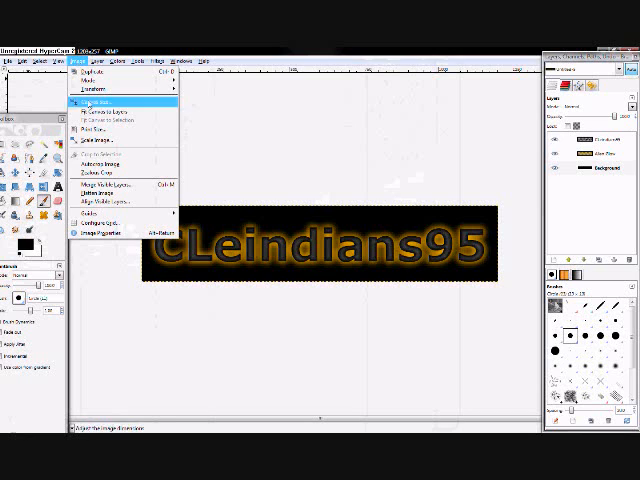
{"action": "mouse_move", "coordinate": [100, 148]}
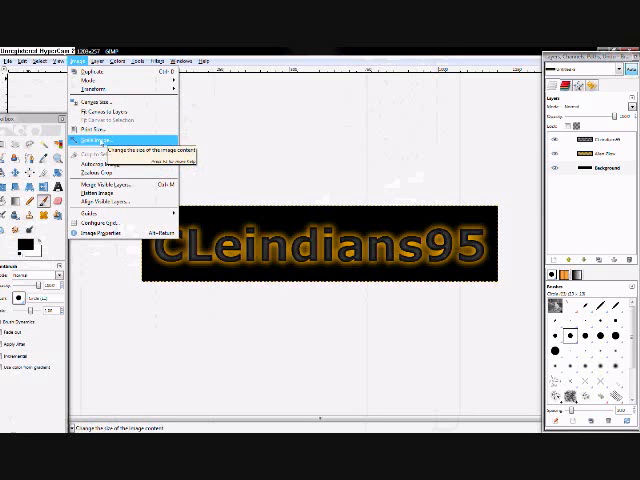
{"action": "left_click", "coordinate": [104, 140]}
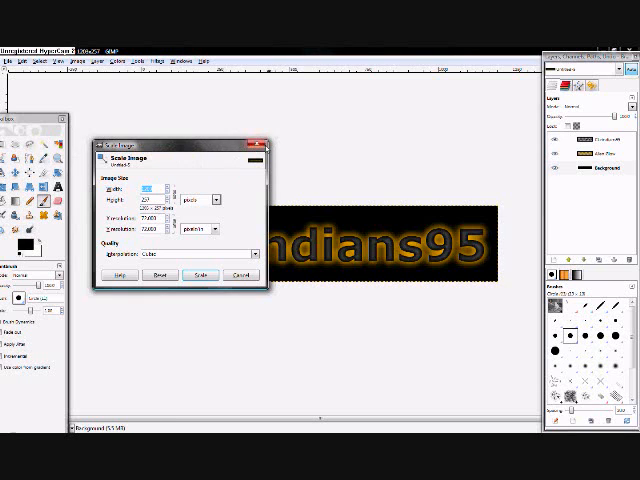
{"action": "left_click", "coordinate": [204, 274]}
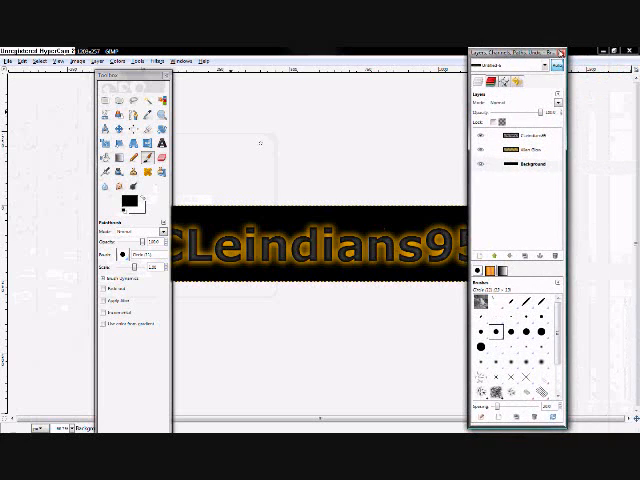
Step: Close the Layers/Brushes dock and cancel the unsaved-changes warning to keep the logo
{"action": "left_click", "coordinate": [8, 42]}
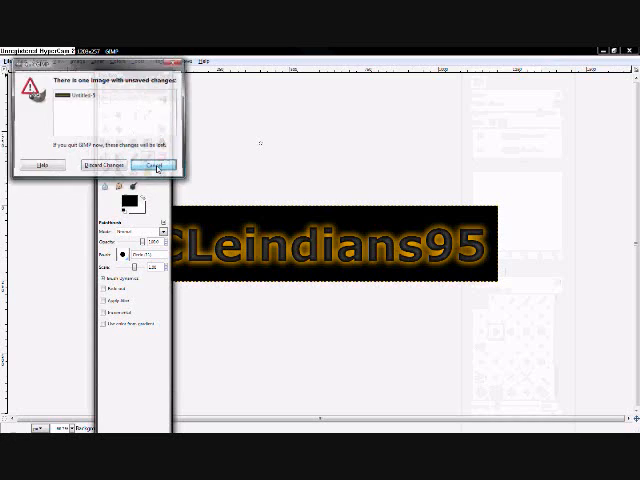
{"action": "left_click", "coordinate": [156, 164]}
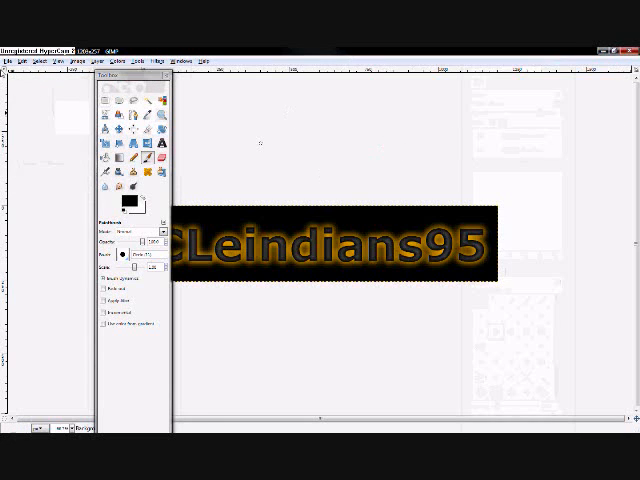
{"action": "left_click", "coordinate": [12, 60]}
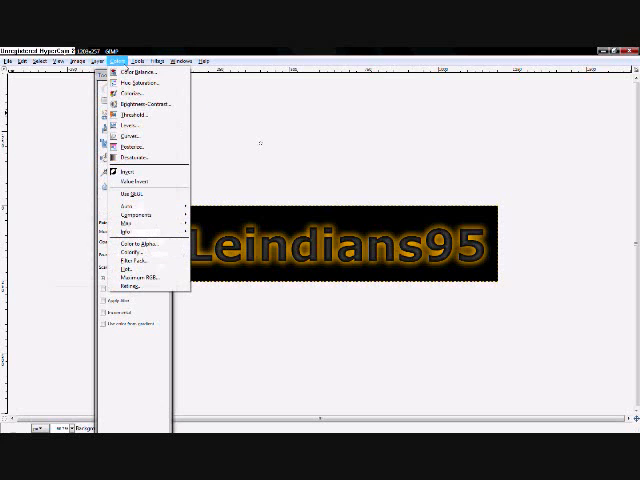
{"action": "mouse_move", "coordinate": [220, 184]}
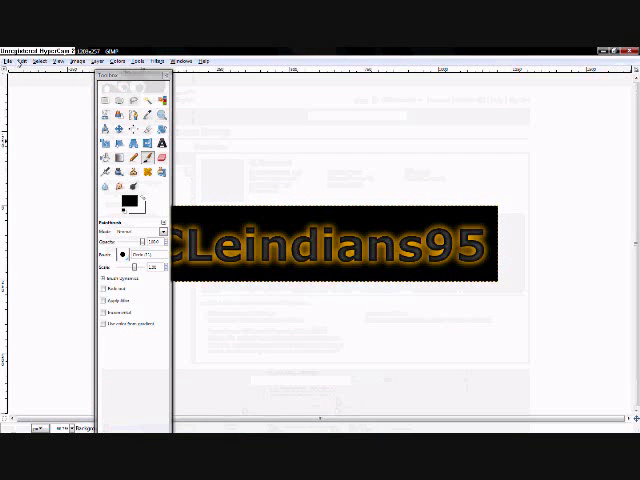
{"action": "left_click", "coordinate": [8, 58]}
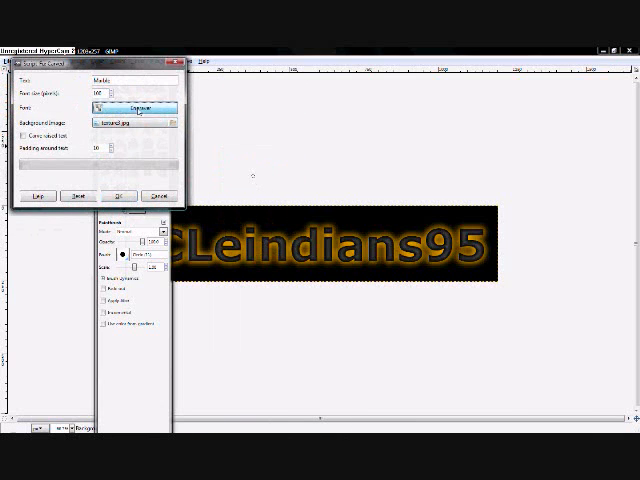
{"action": "left_click", "coordinate": [134, 104]}
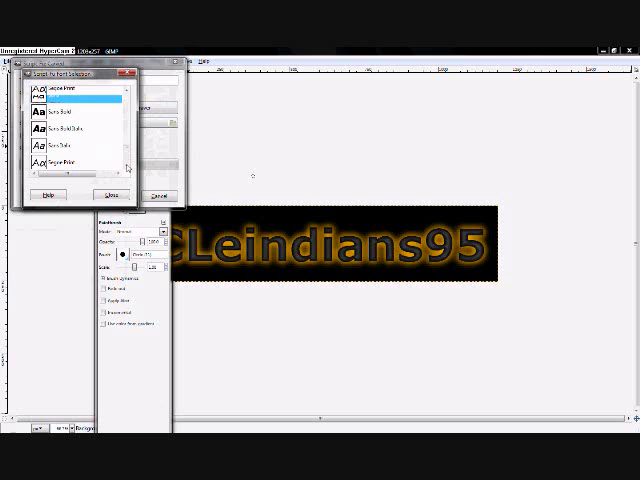
{"action": "scroll", "scroll_direction": "down", "scroll_amount": 3}
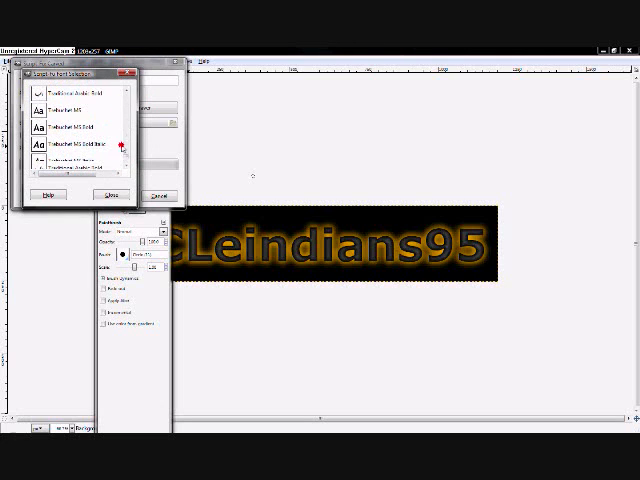
{"action": "left_click", "coordinate": [120, 192]}
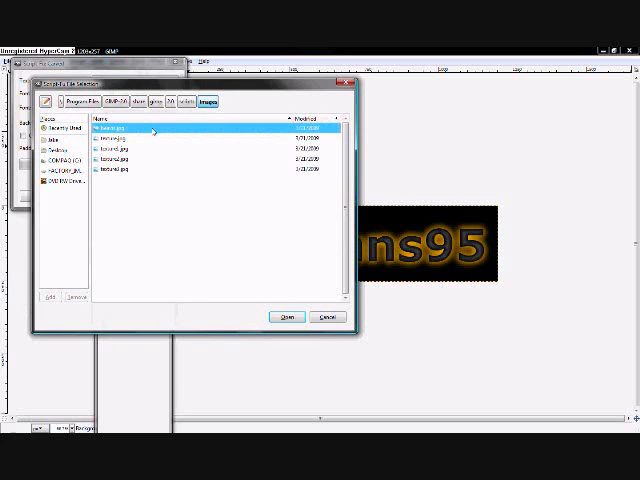
{"action": "left_click", "coordinate": [286, 316]}
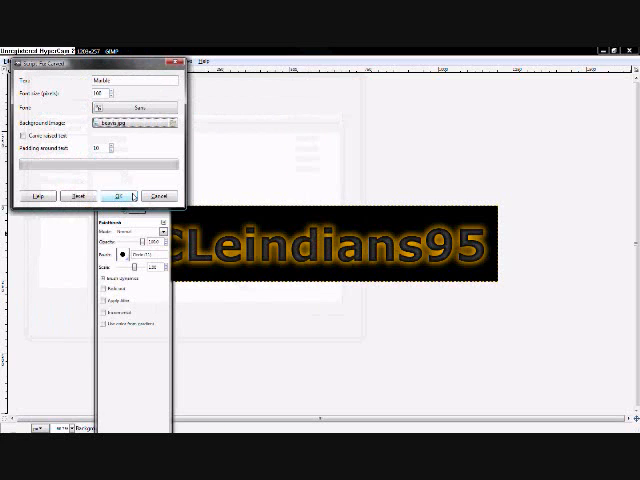
{"action": "left_click", "coordinate": [116, 194]}
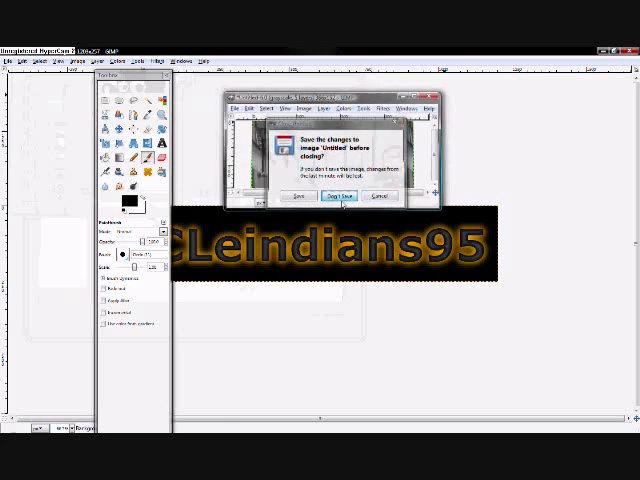
{"action": "left_click", "coordinate": [340, 196]}
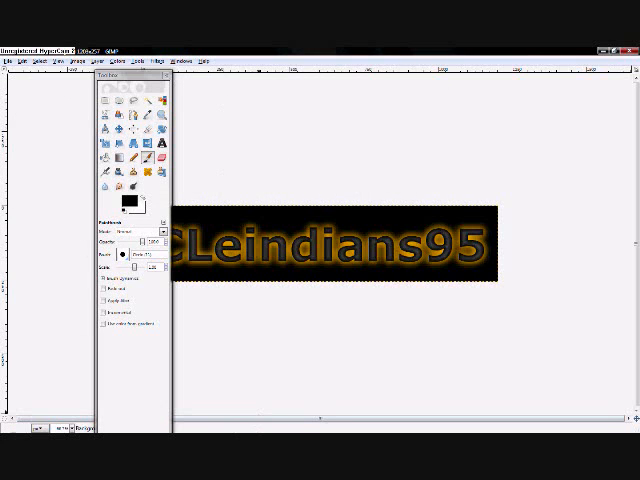